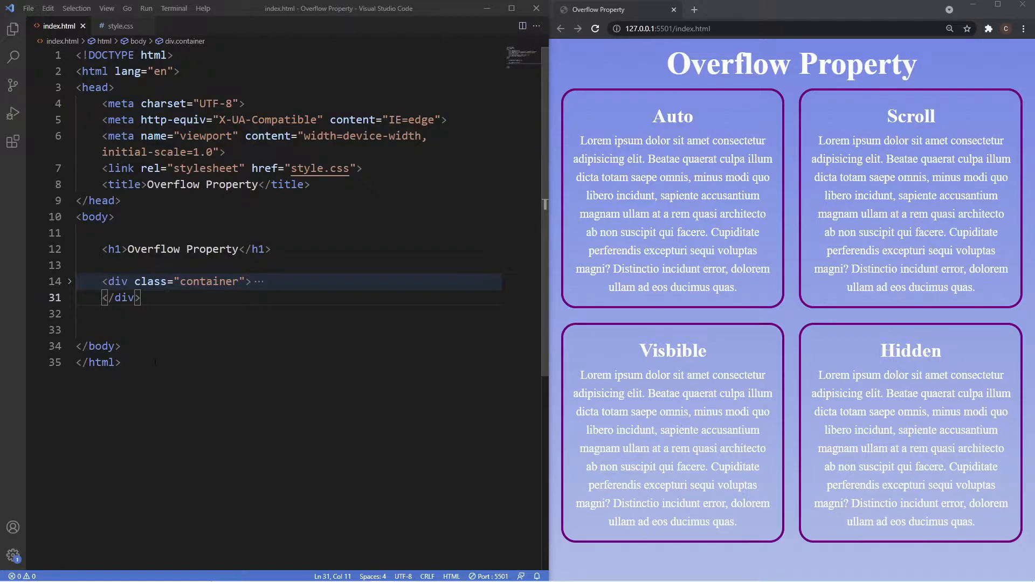
- Expand the container div in index.html and highlight the auto and scroll box class names
left_click(113, 217)
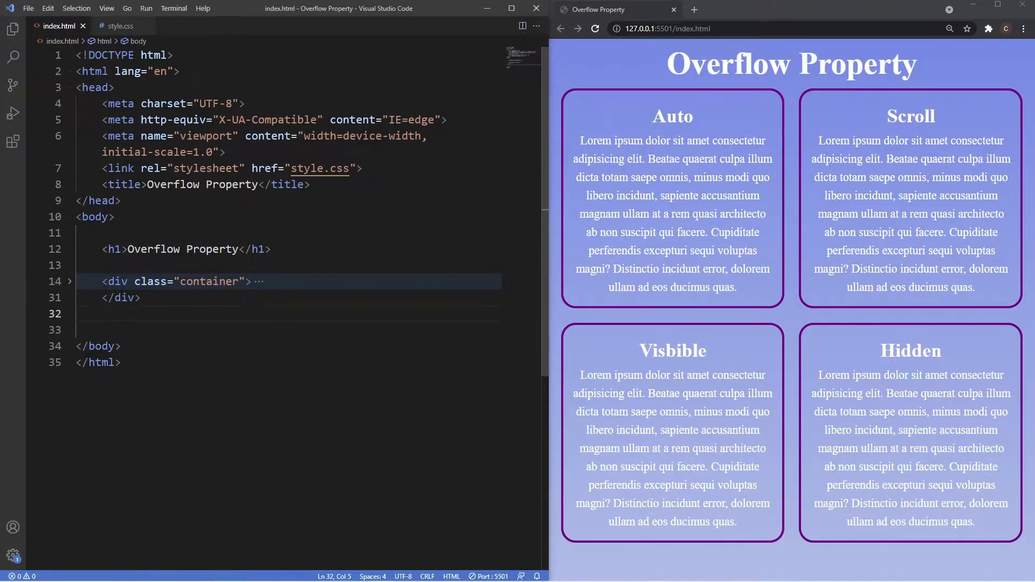
left_click(69, 281)
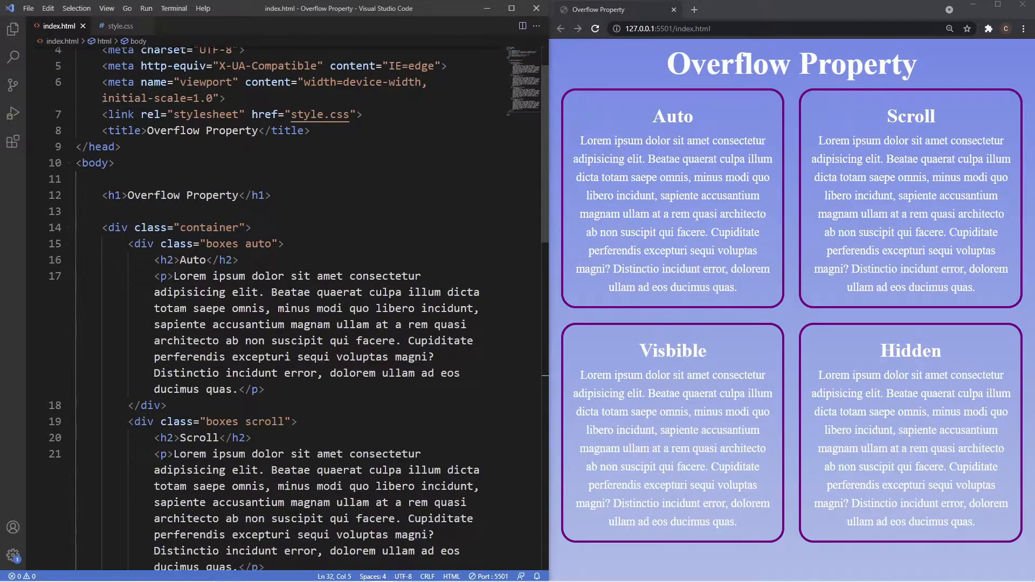
scroll("down", 3)
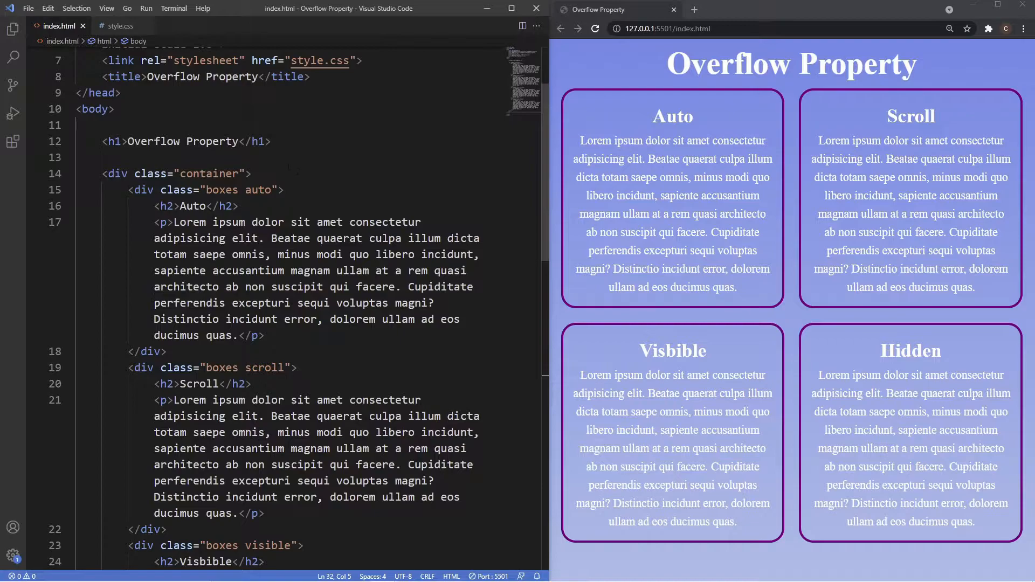
double_click(221, 190)
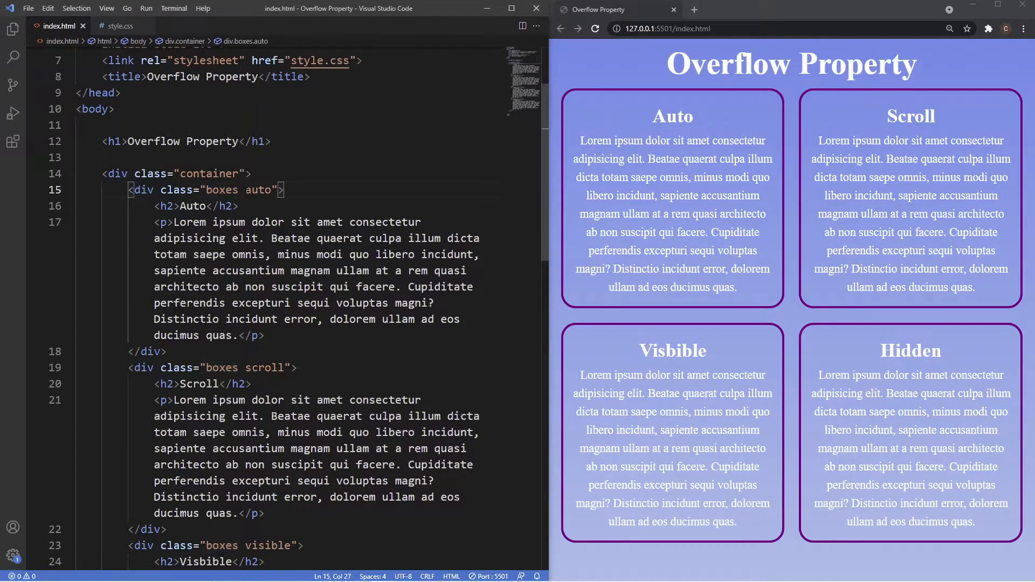
double_click(257, 190)
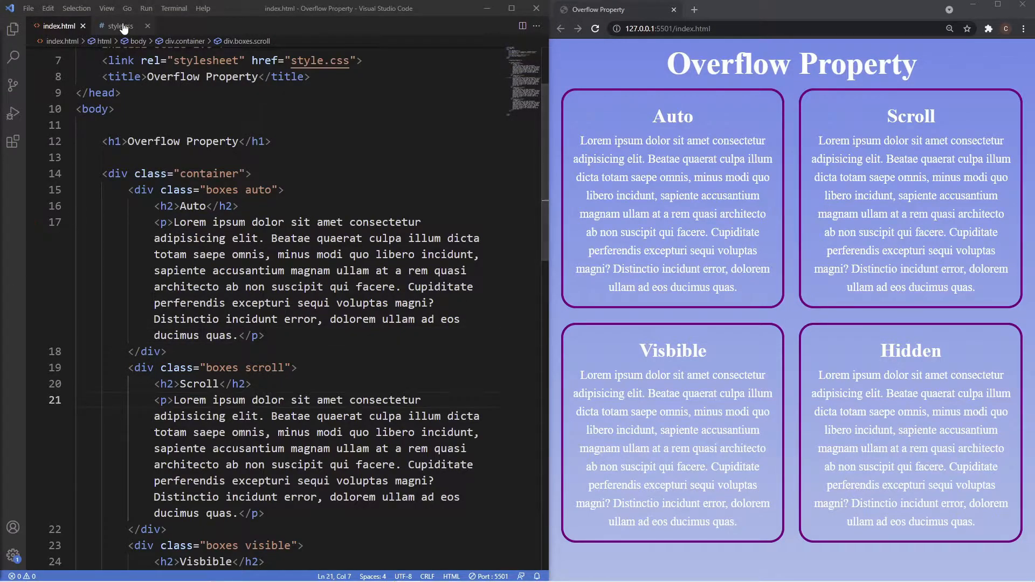
- Review style.css: the .container grid rule with its 1fr columns and gap, then the box styles below
left_click(119, 25)
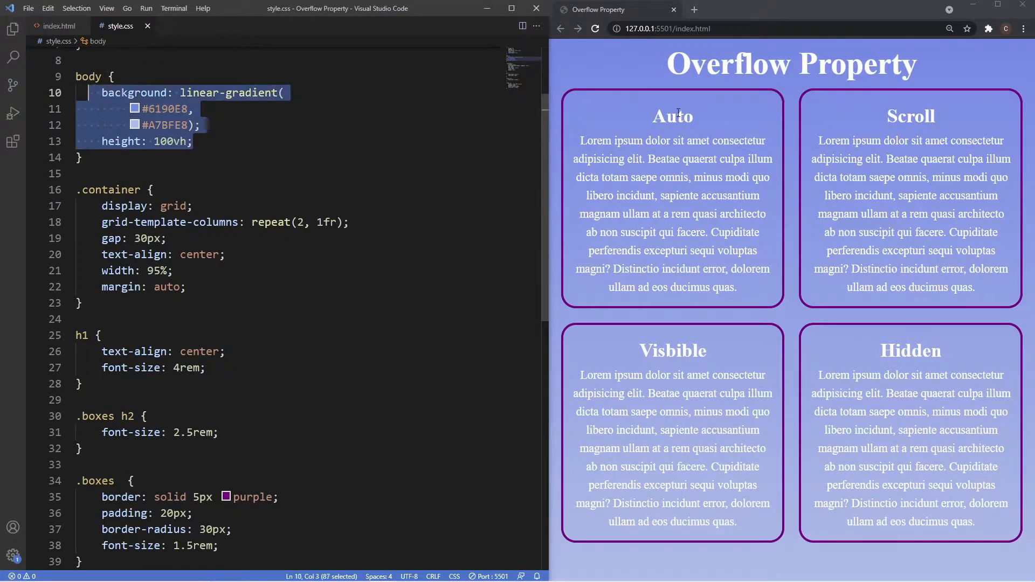
scroll("down", 3)
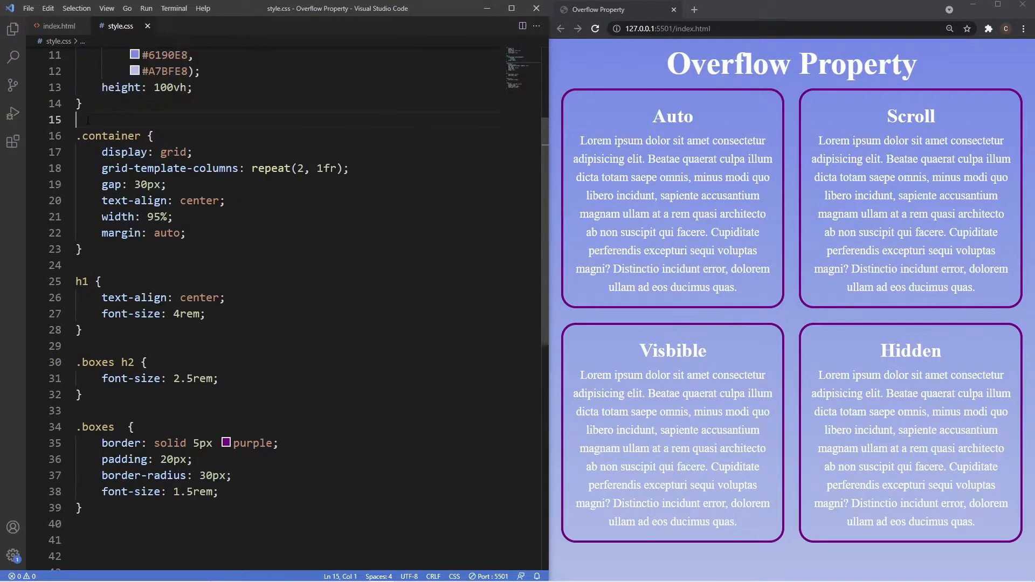
left_click_drag(76, 136, 82, 249)
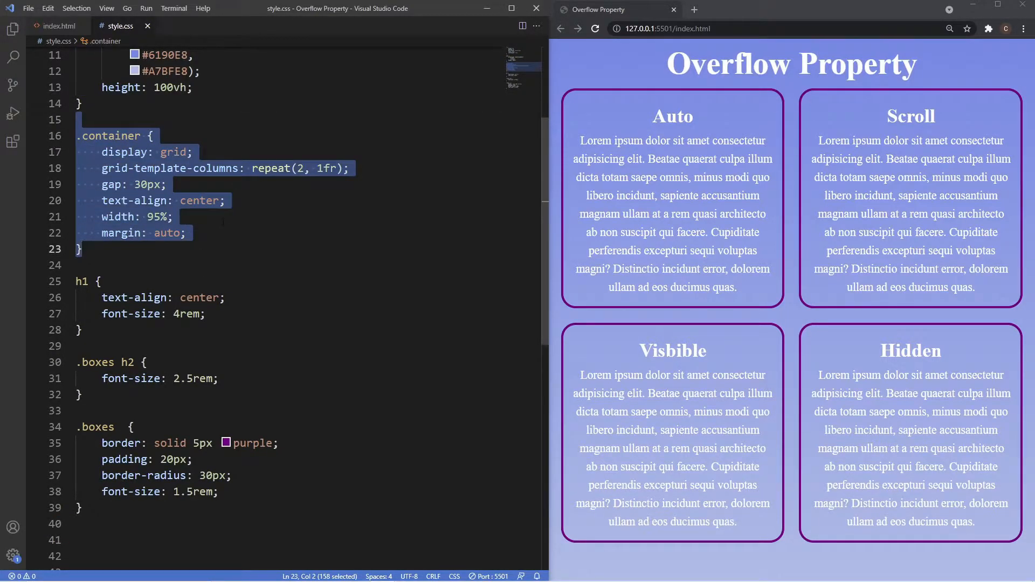
left_click(155, 185)
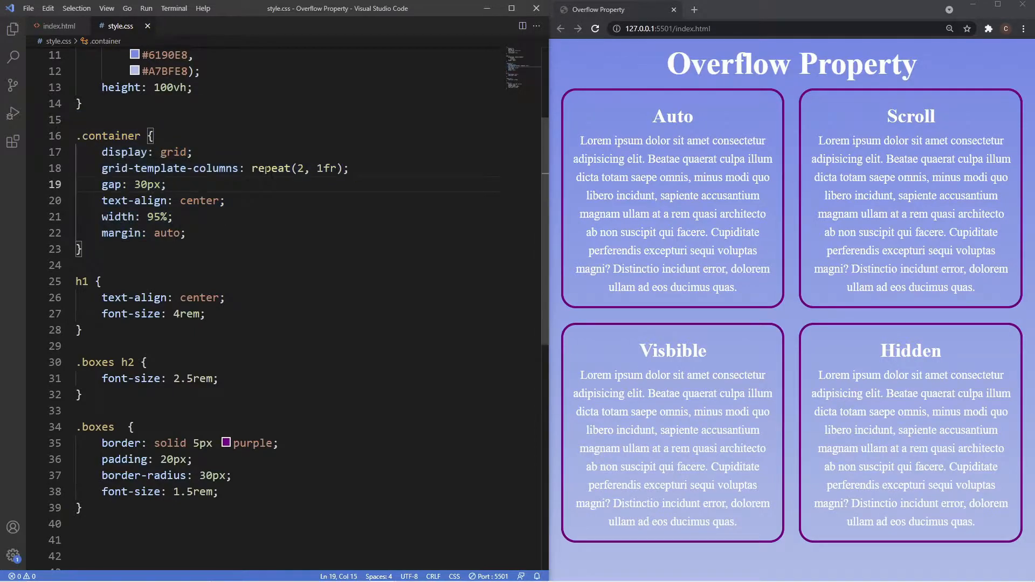
double_click(327, 168)
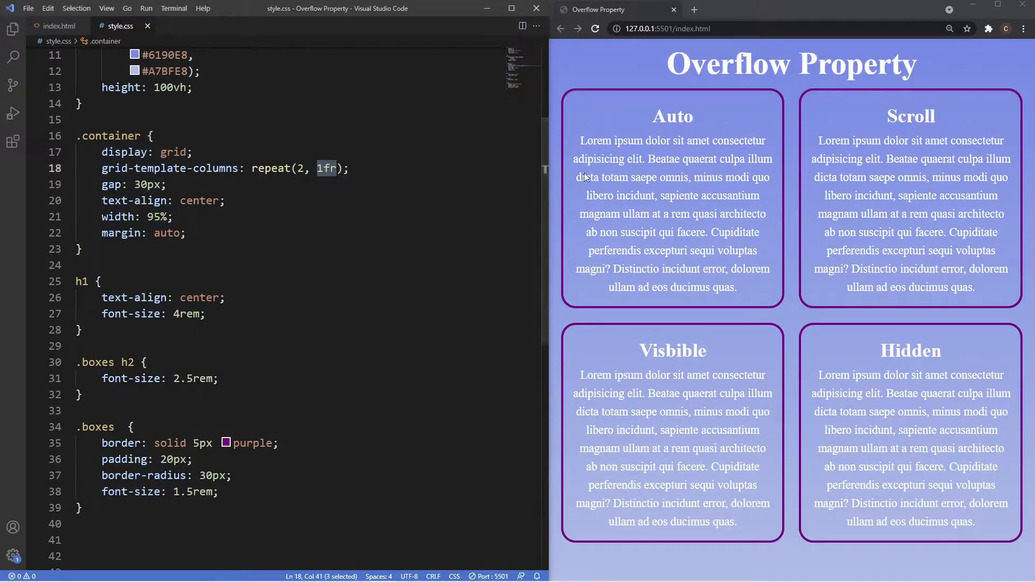
left_click(101, 200)
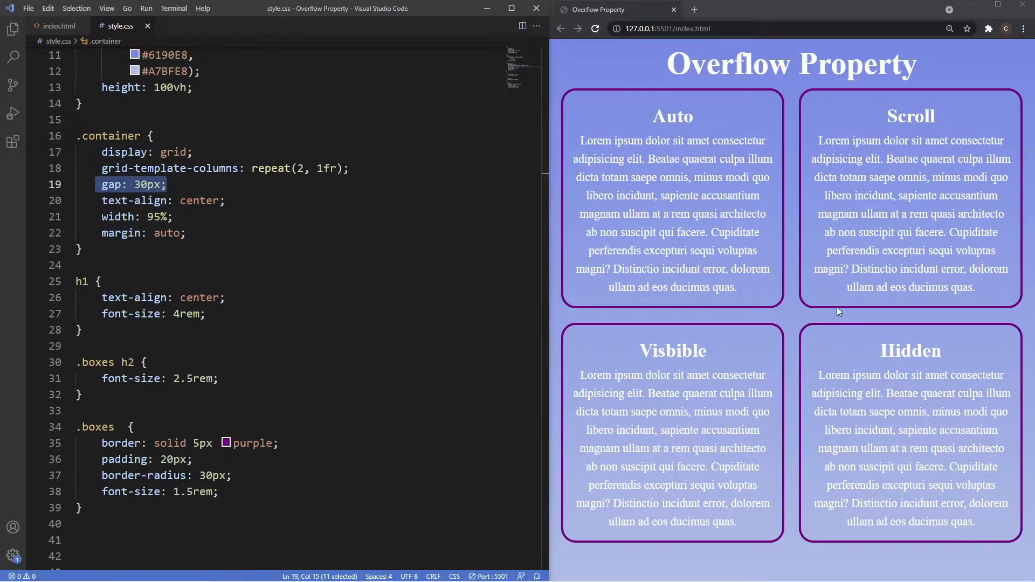
scroll("down", 3)
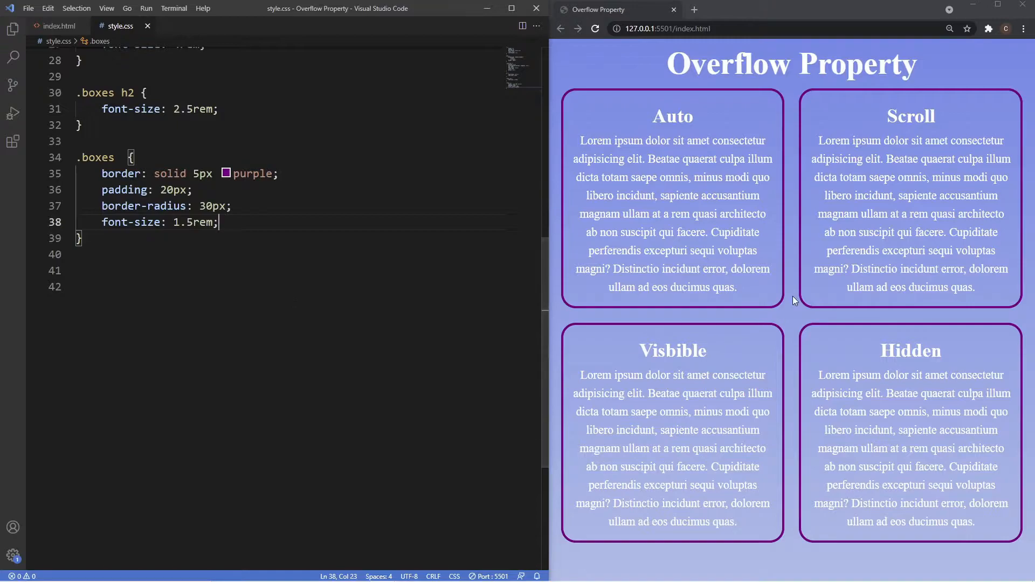
mouse_move(693, 229)
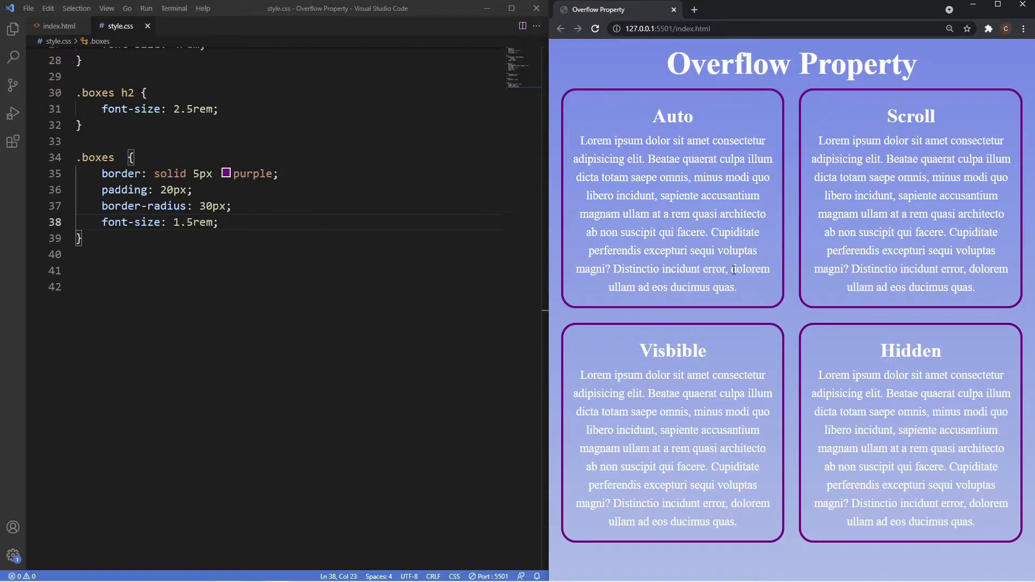
left_click(56, 26)
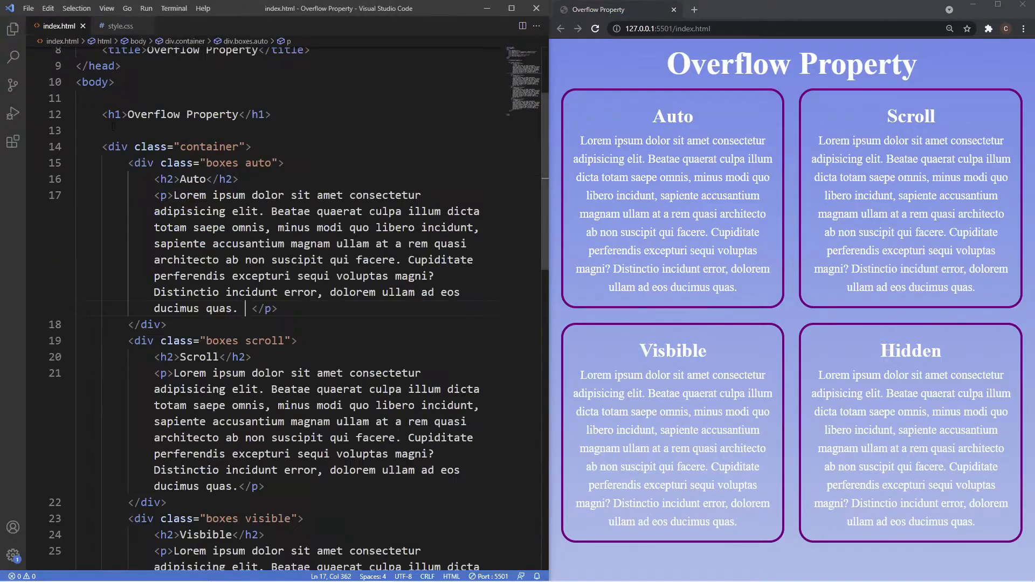
type("lorem30")
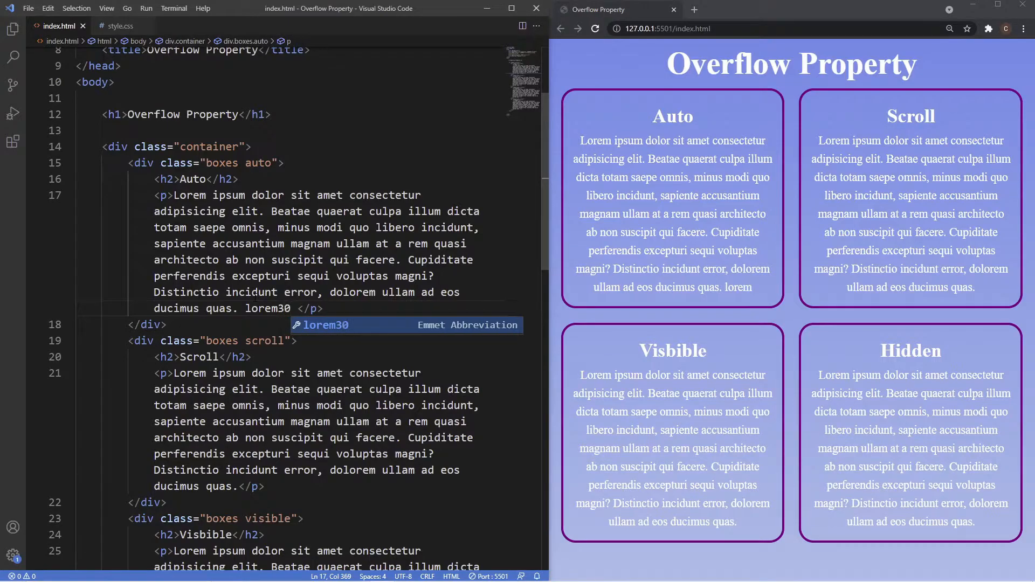
key("Tab")
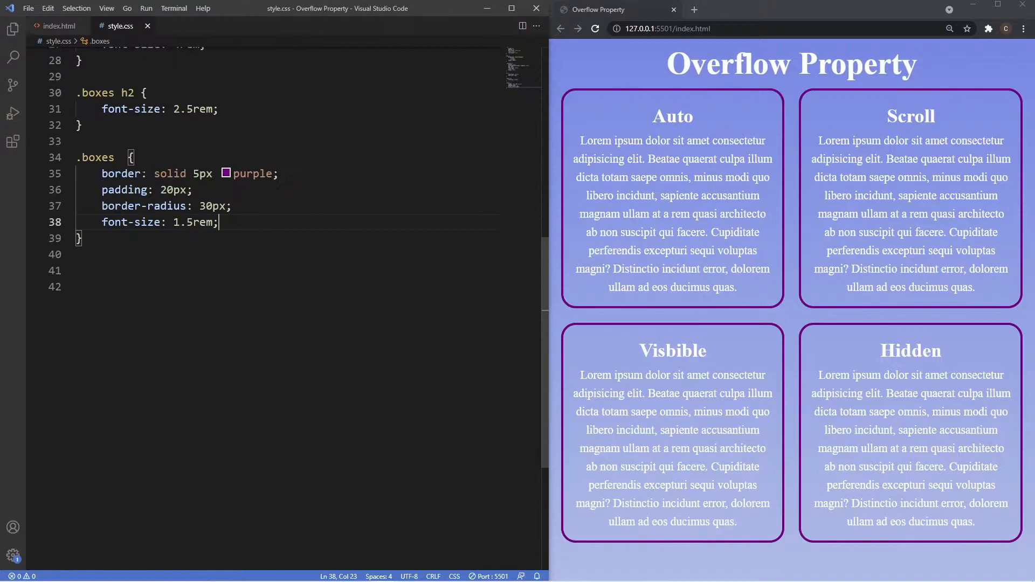
key("Enter")
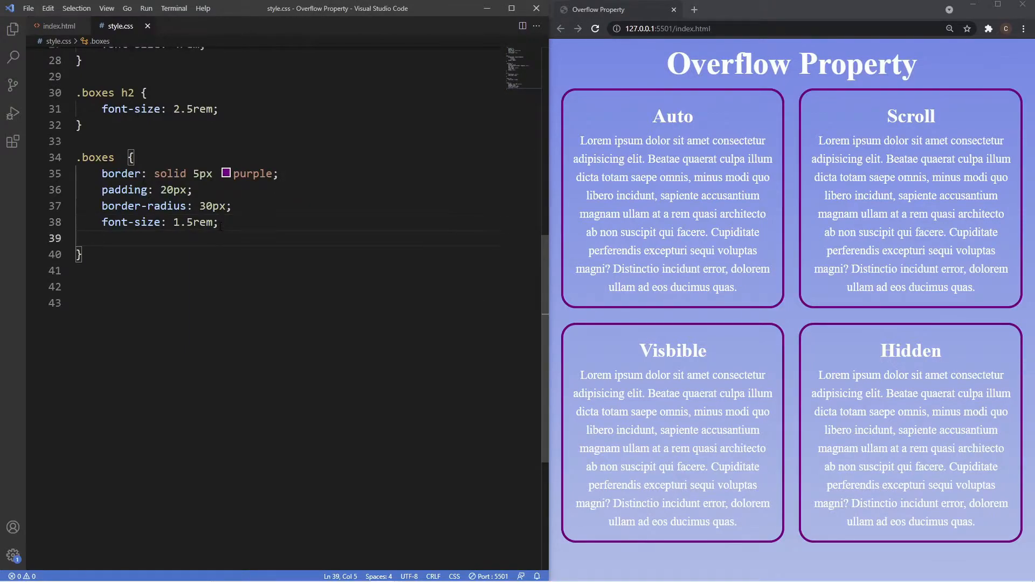
type("height: 40;")
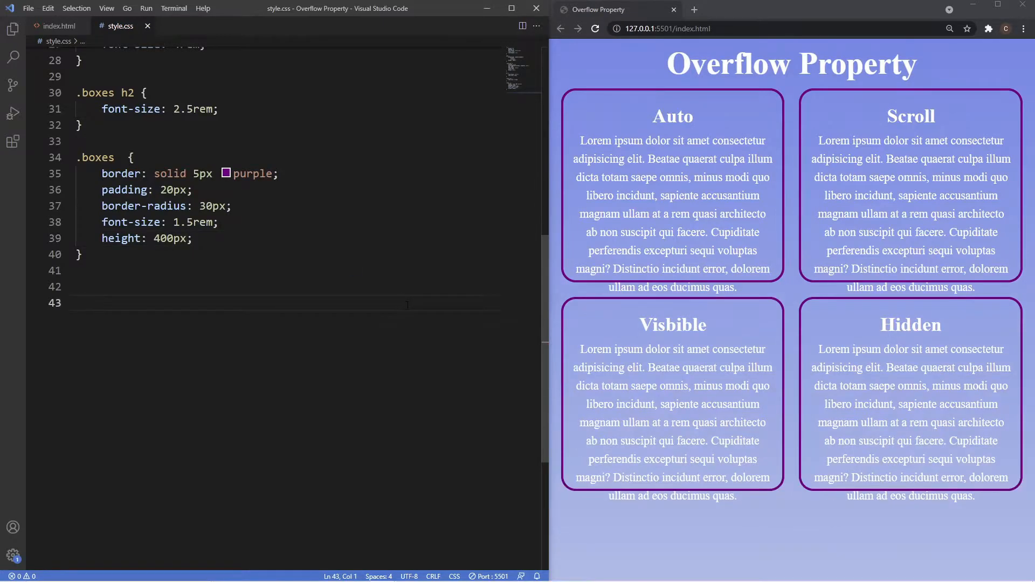
mouse_move(675, 284)
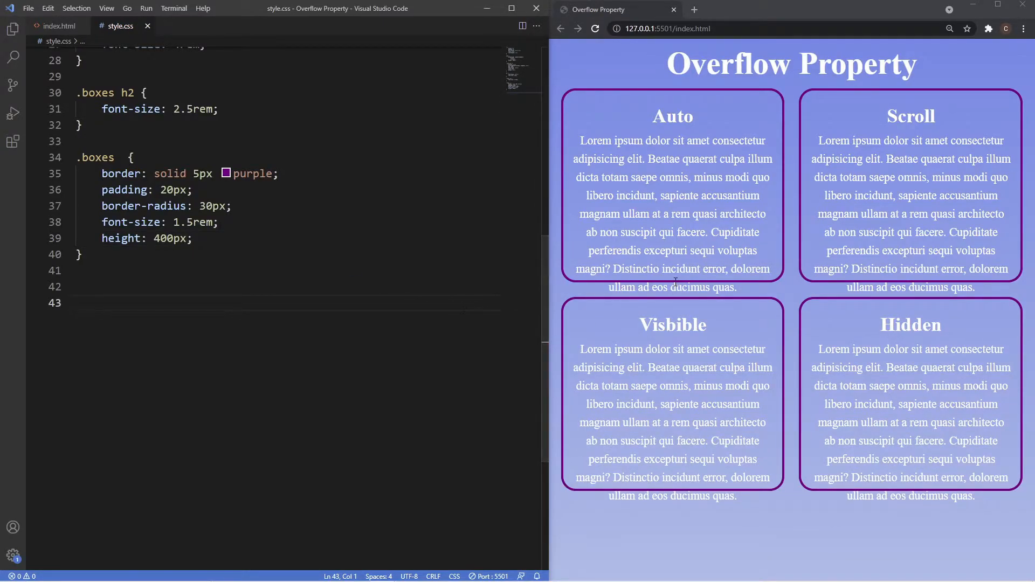
mouse_move(668, 272)
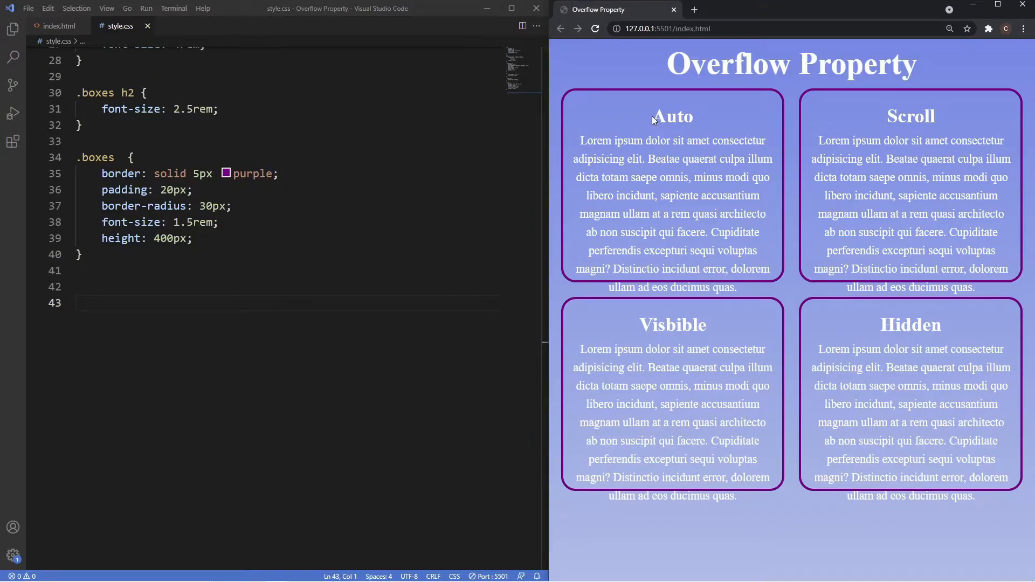
double_click(673, 116)
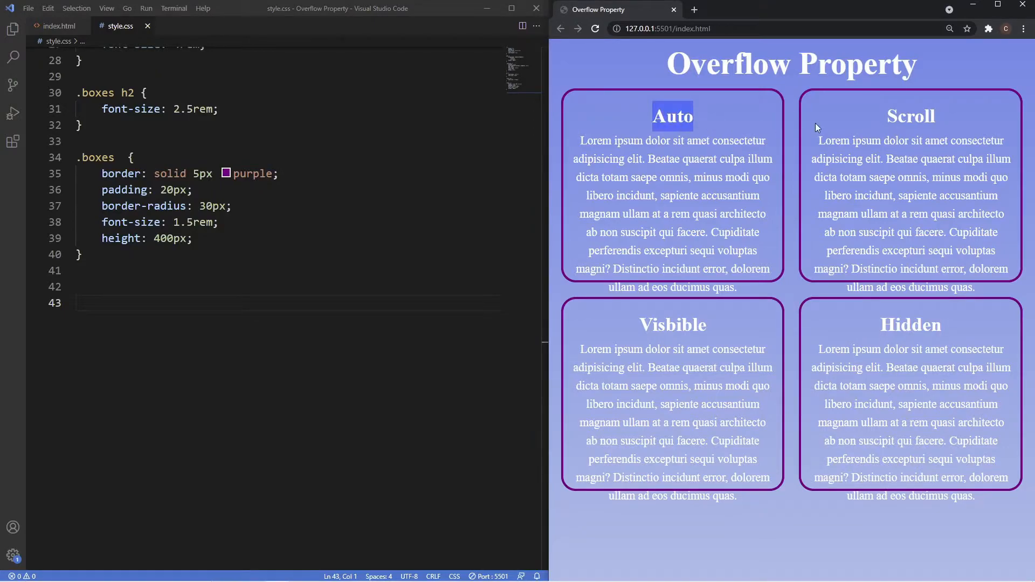
double_click(673, 324)
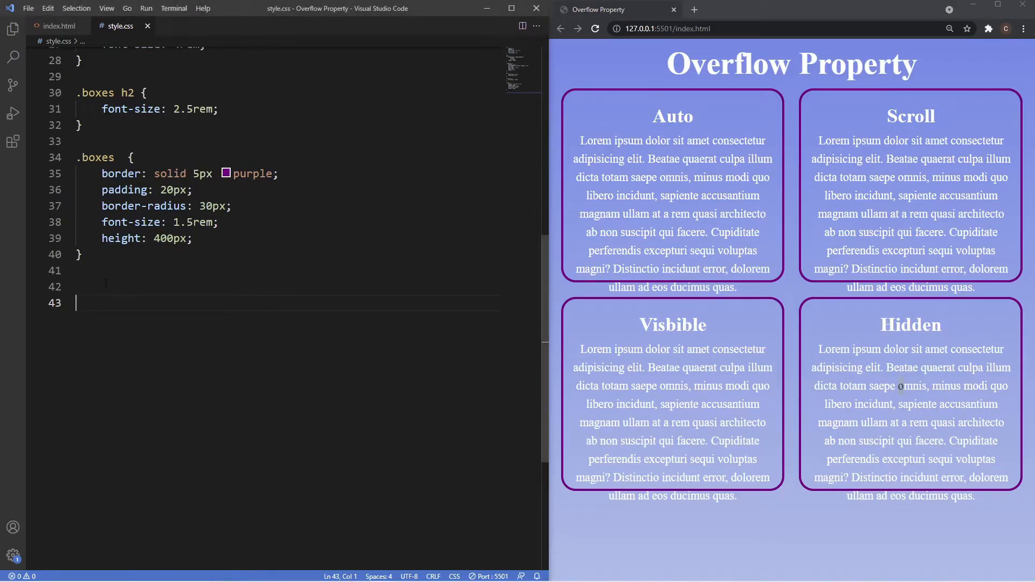
- Add a .auto rule with overflow: auto and start a copy of it below
type(".auto {")
type("overflow: auto;")
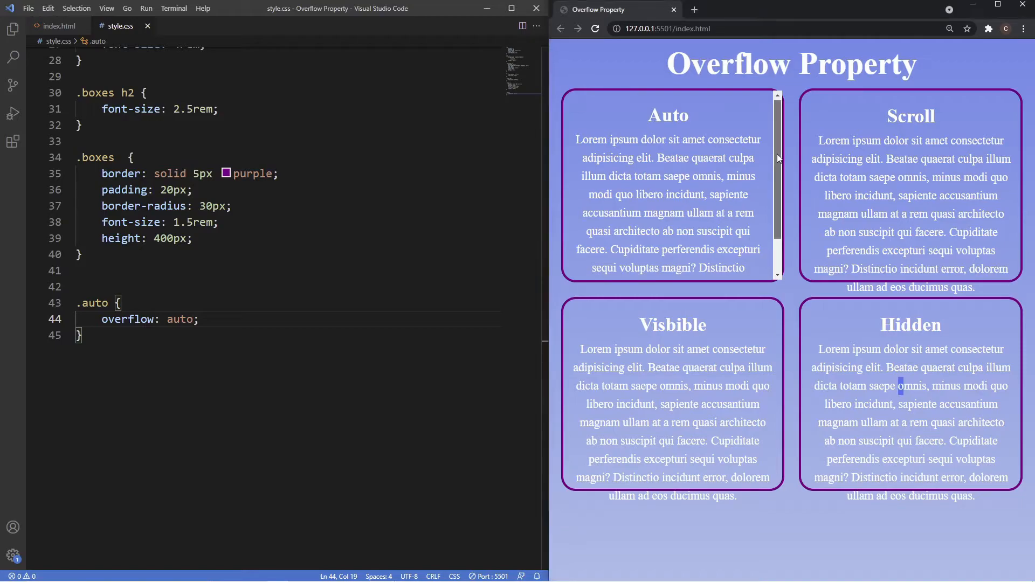
scroll("down", 3)
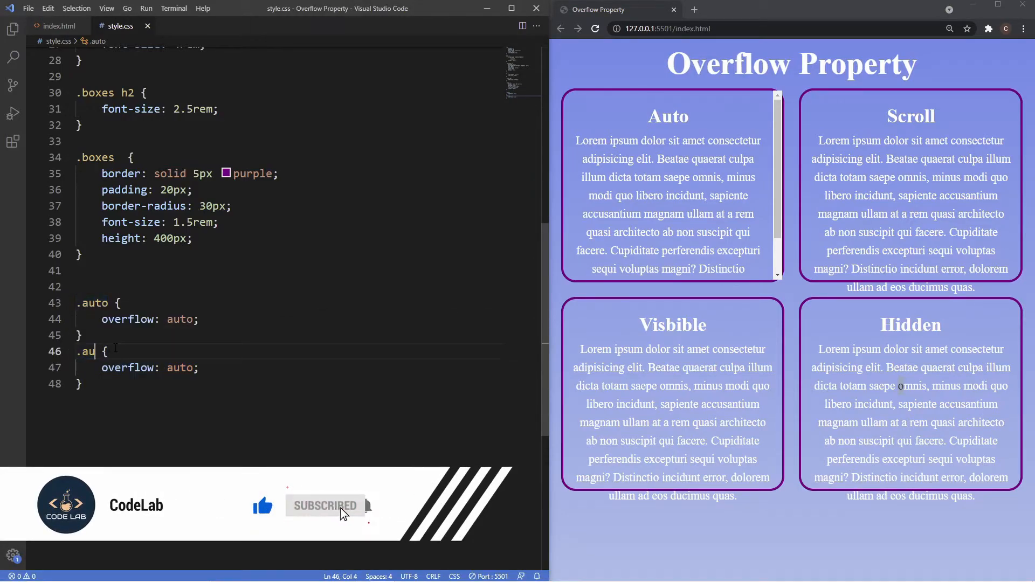
- Rename the copied rule to .scroll with overflow: scroll, then begin a .vi selector
type("scroll")
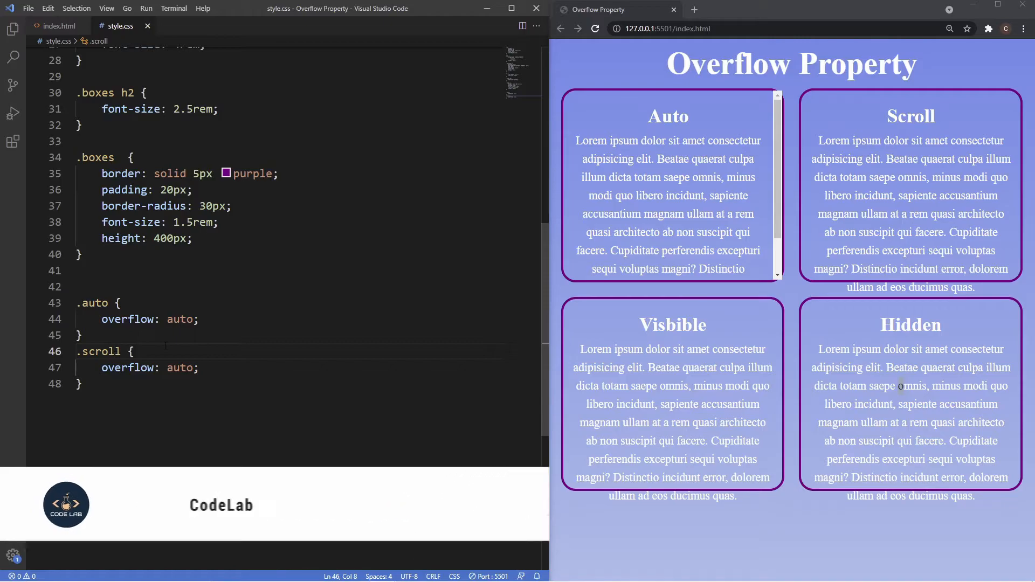
type("scro")
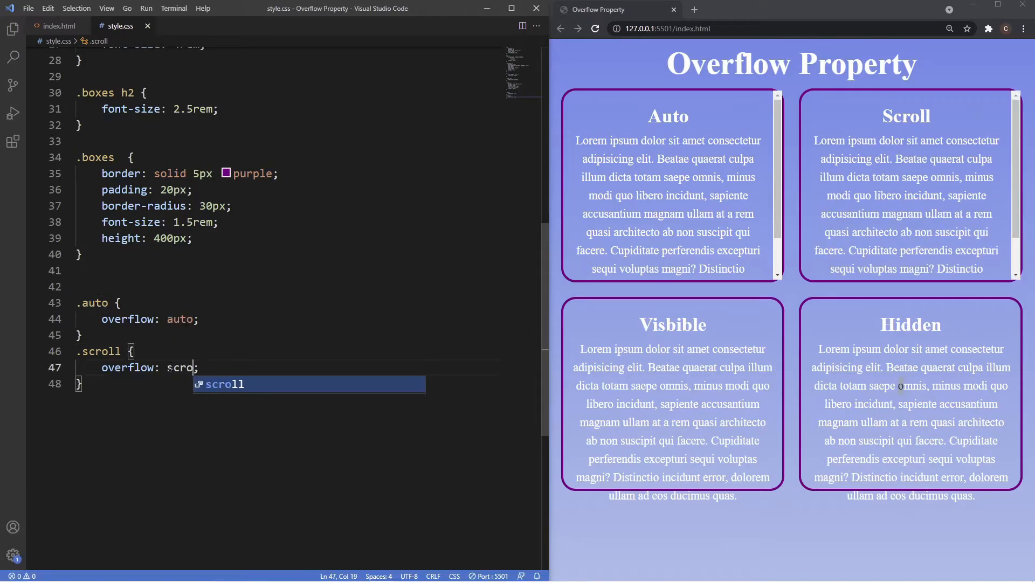
key("Tab")
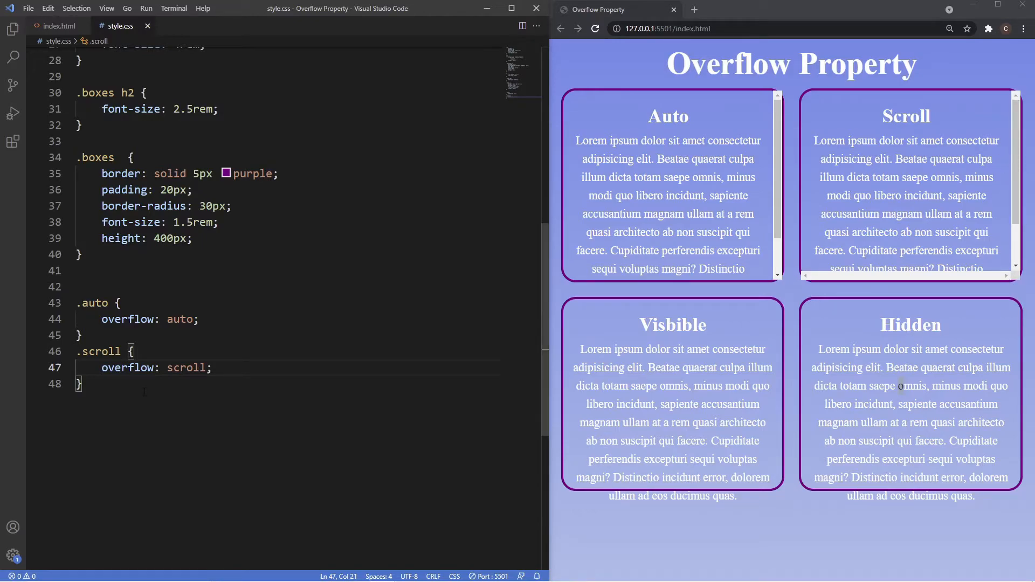
type(".vi")
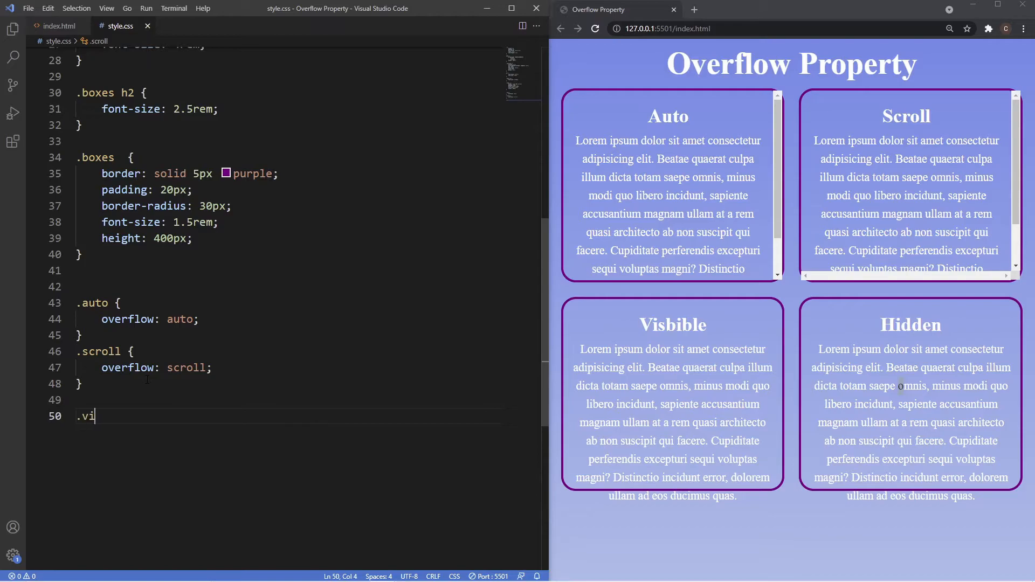
- Complete the .visible rule with overflow: visible and move to a new line
type("sible {")
type("overflow: visible;")
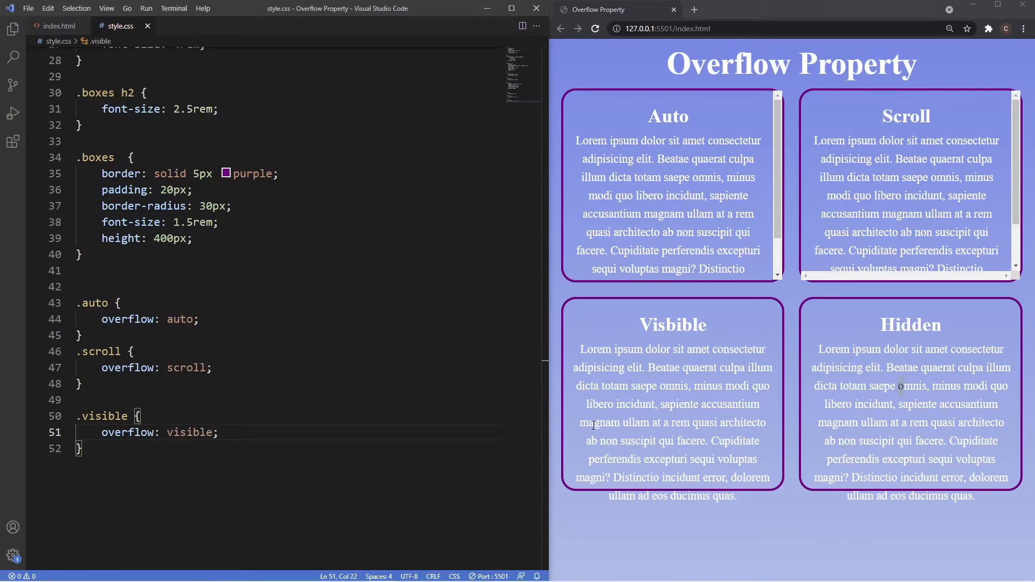
mouse_move(597, 410)
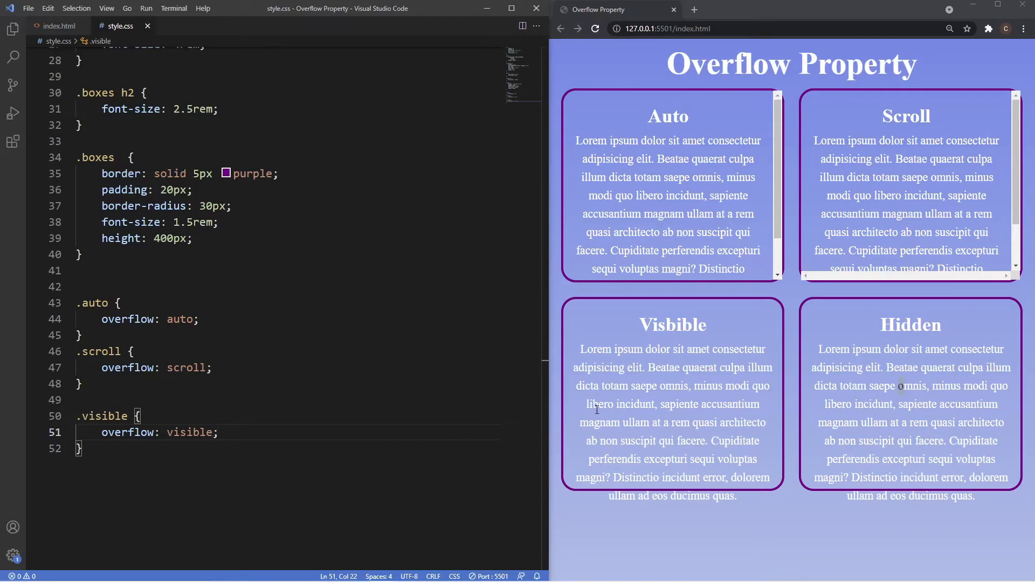
mouse_move(600, 404)
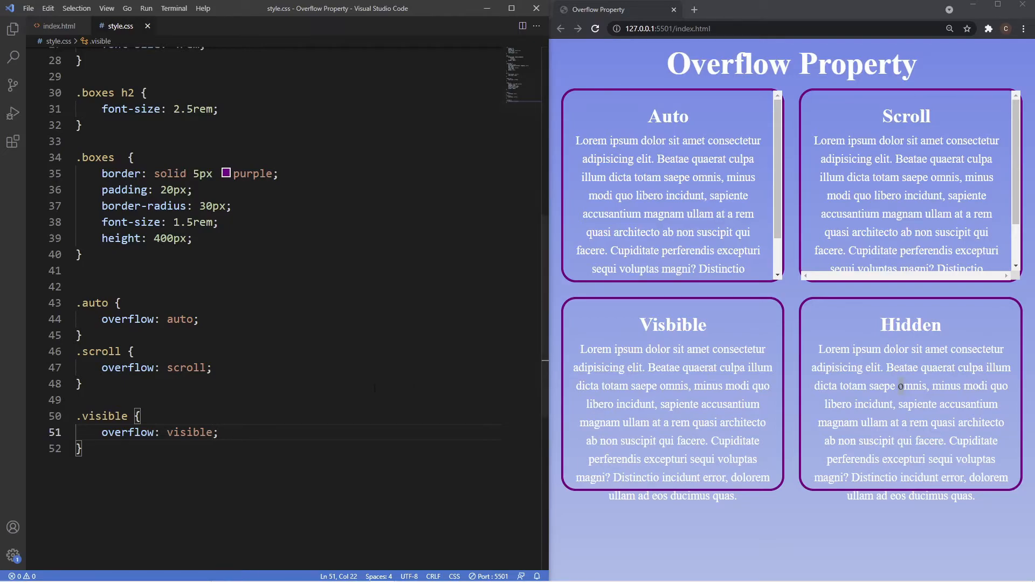
key("Enter")
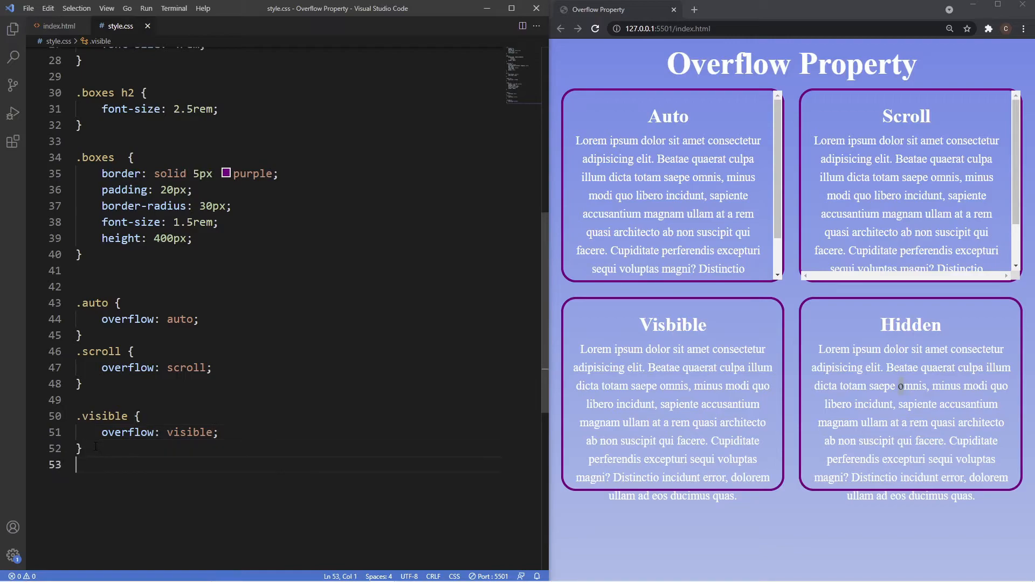
- Add a .hidden rule with overflow: hidden at the end of style.css
type(".hidd")
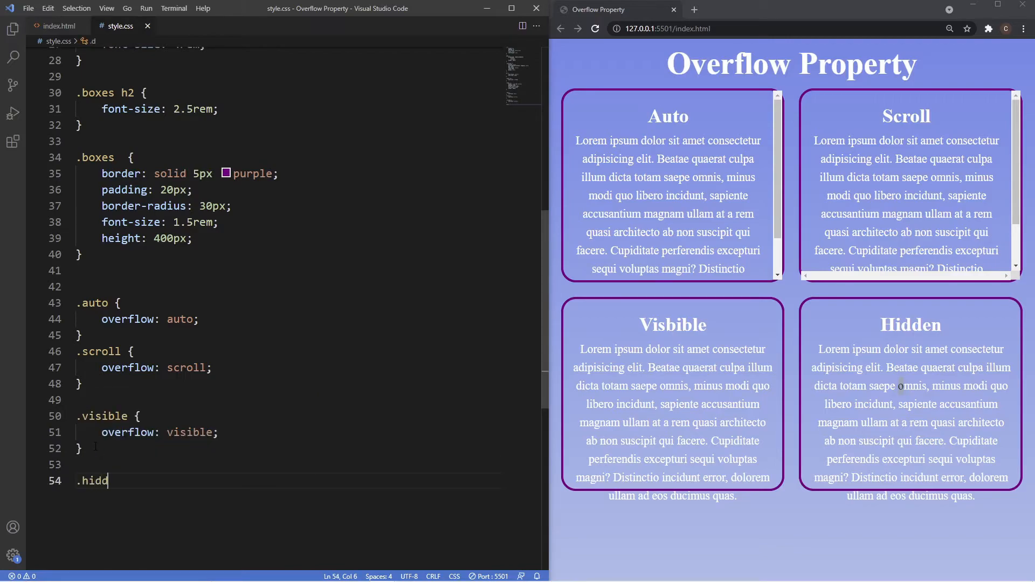
type("en {")
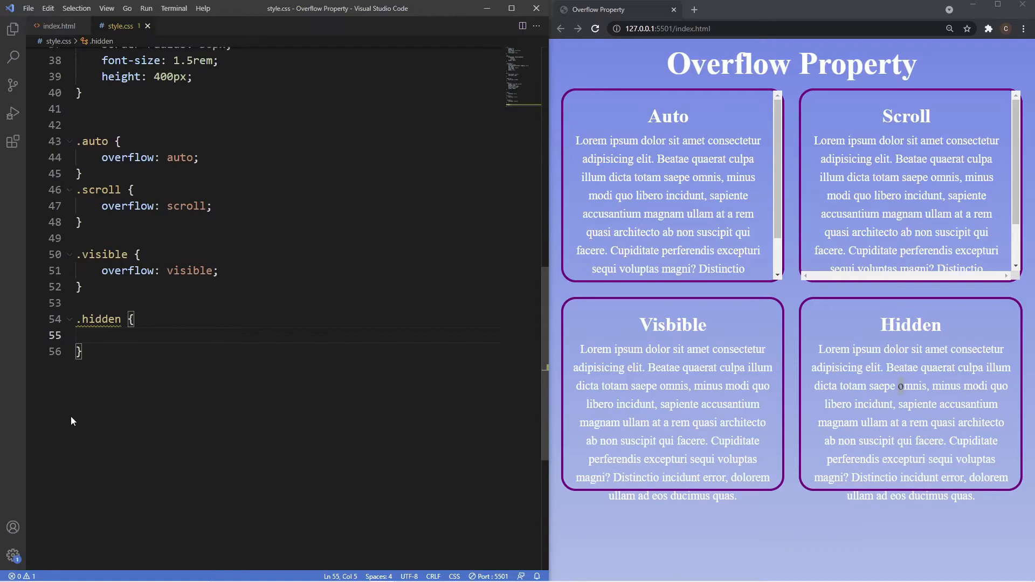
type("overflow: ;")
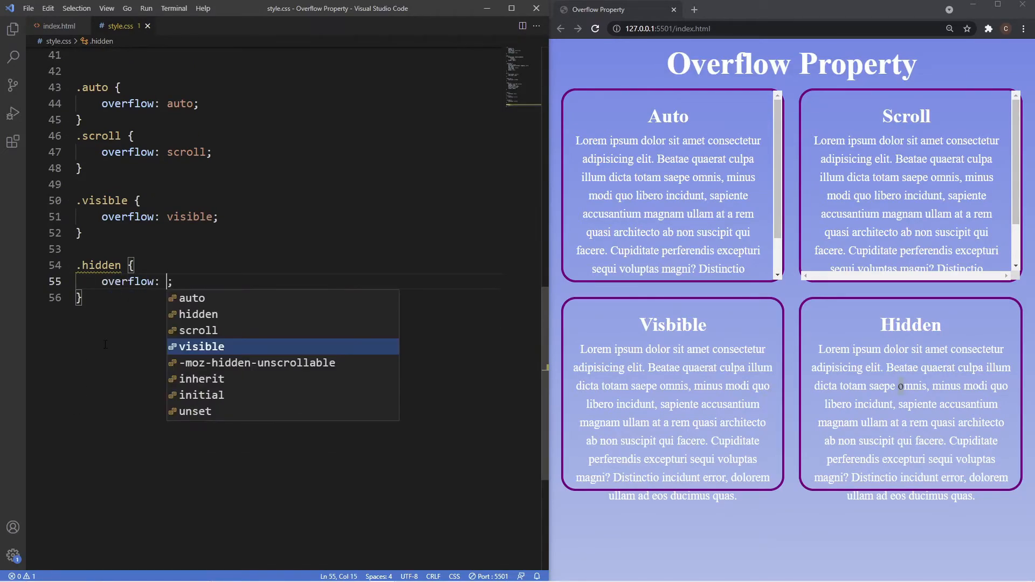
type("hidden")
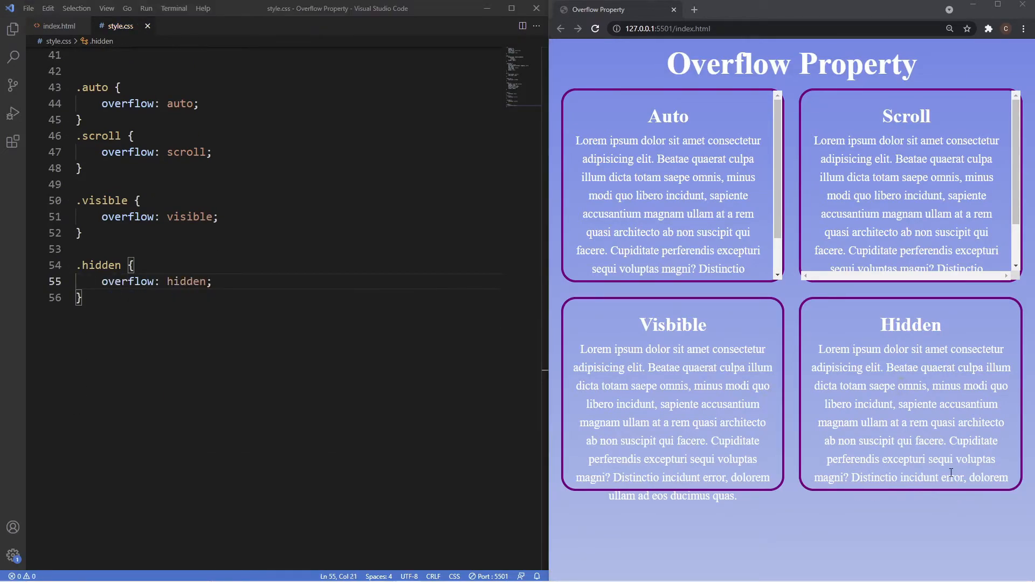
mouse_move(914, 438)
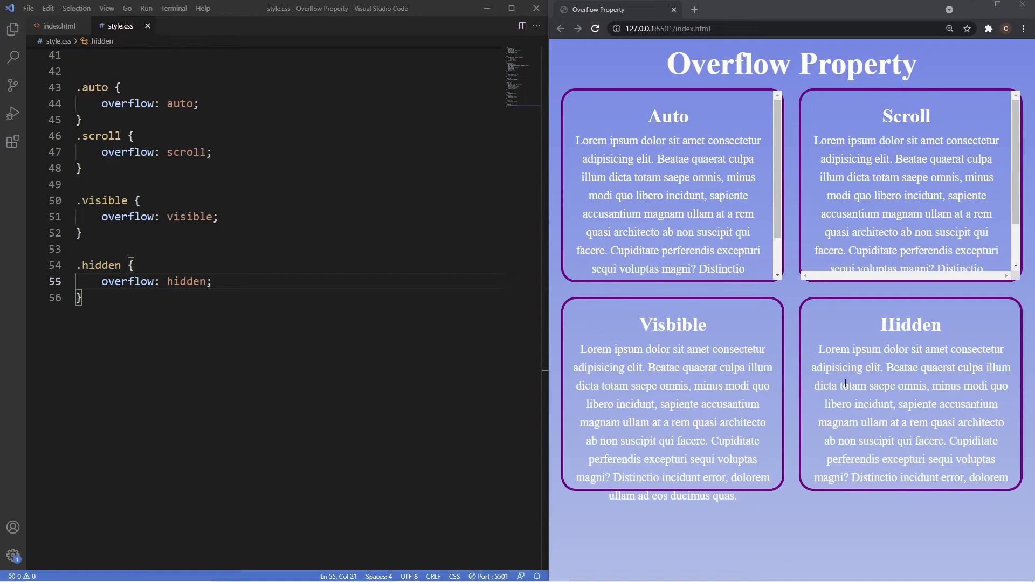
mouse_move(906, 404)
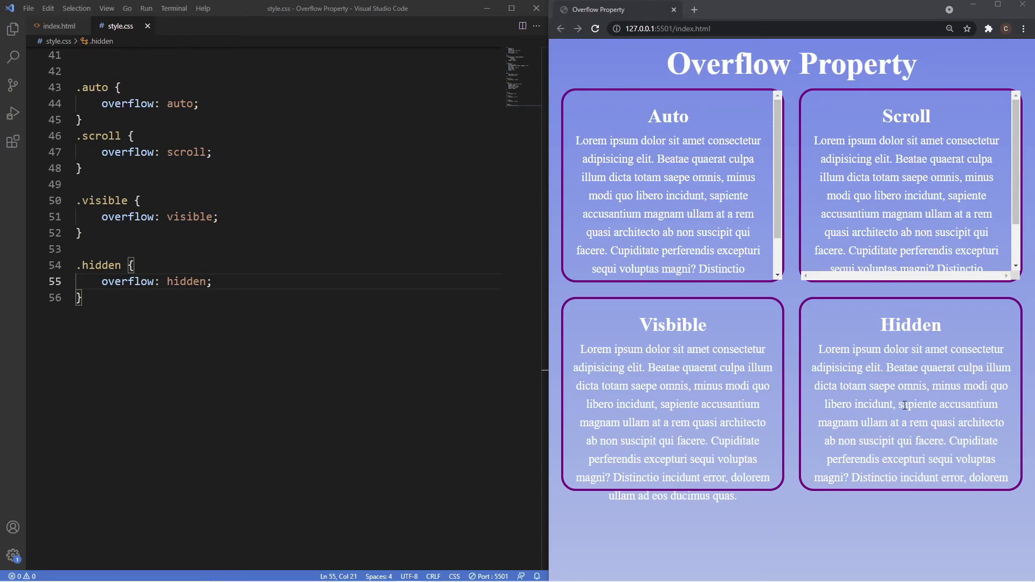
mouse_move(912, 403)
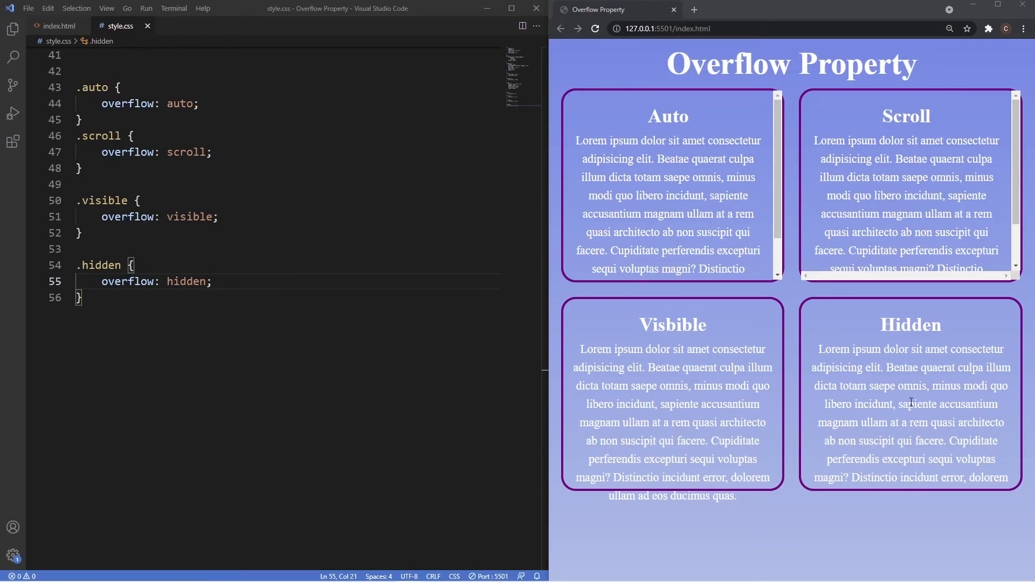